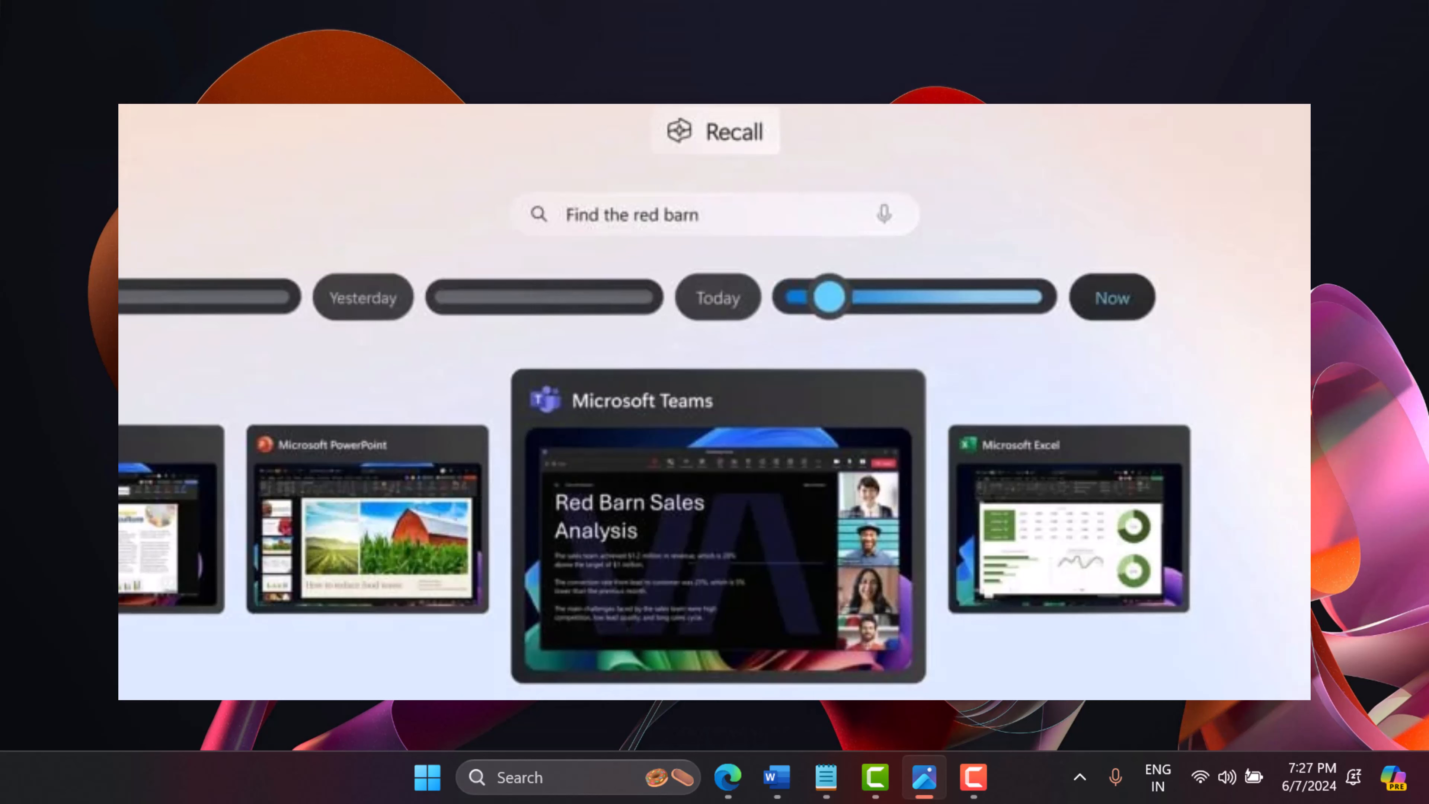
pyautogui.moveTo(959, 98)
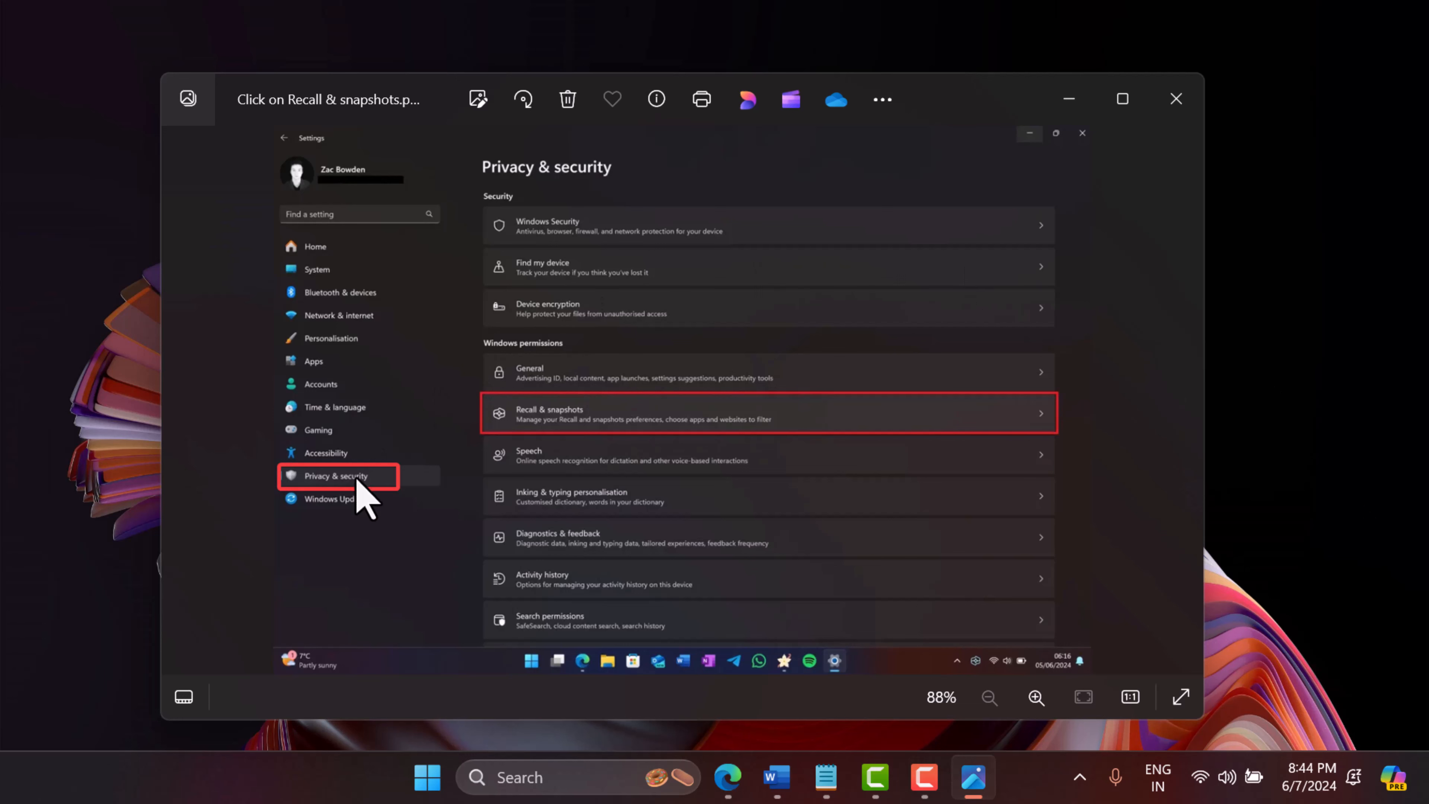
pyautogui.moveTo(292, 483)
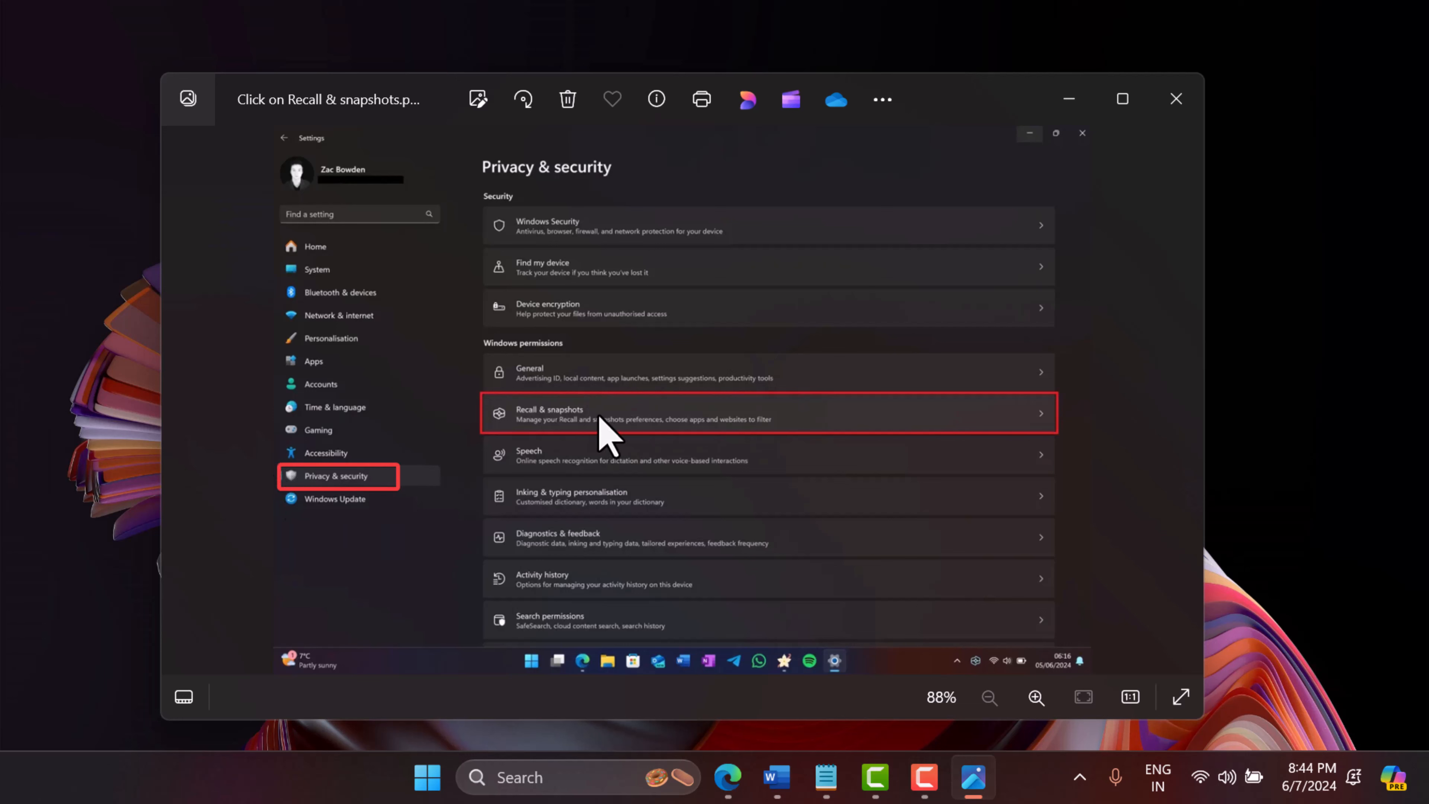
# - Advance through the Recall & snapshots screenshots to Select Delete All.webp highlighting Delete all
pyautogui.click(768, 413)
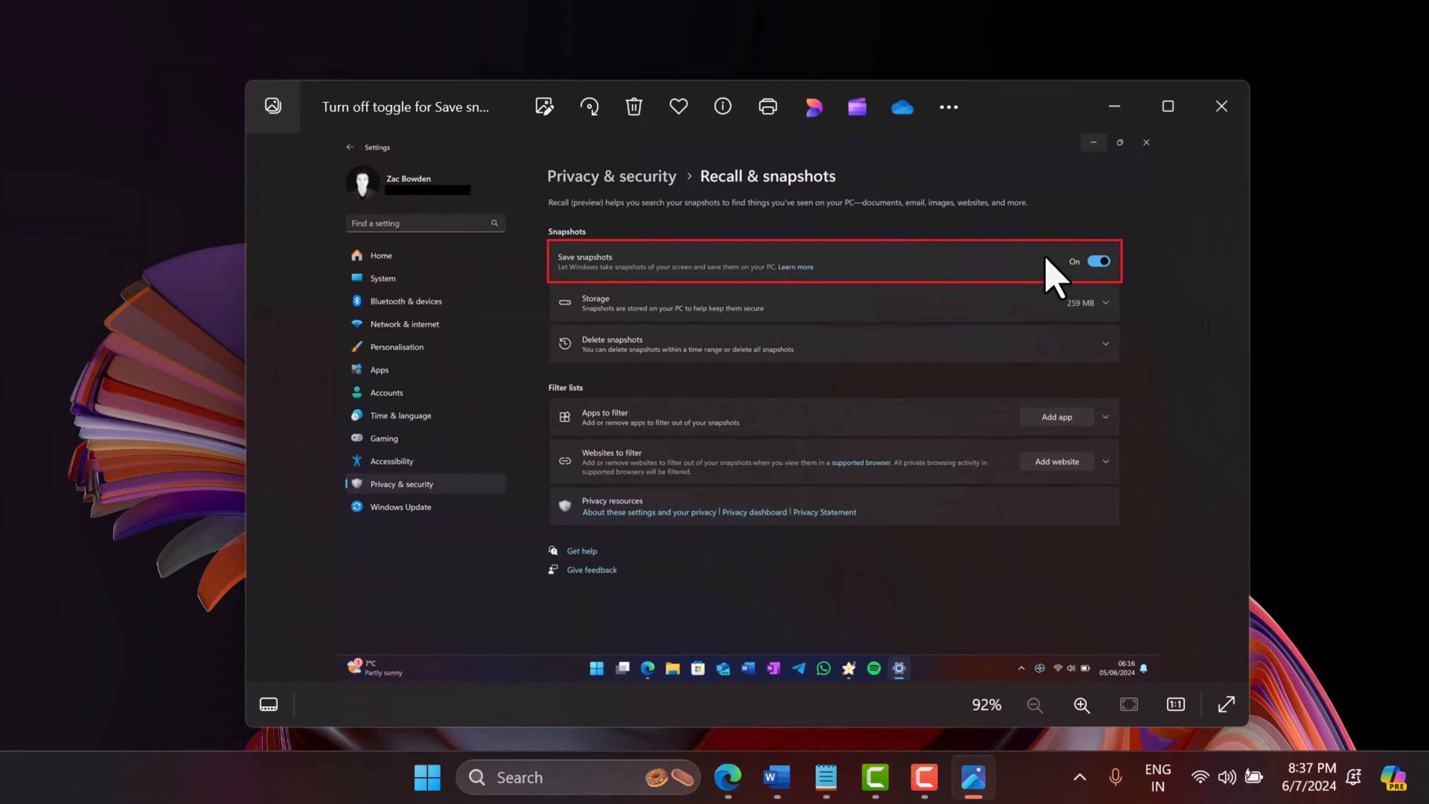
pyautogui.moveTo(1089, 300)
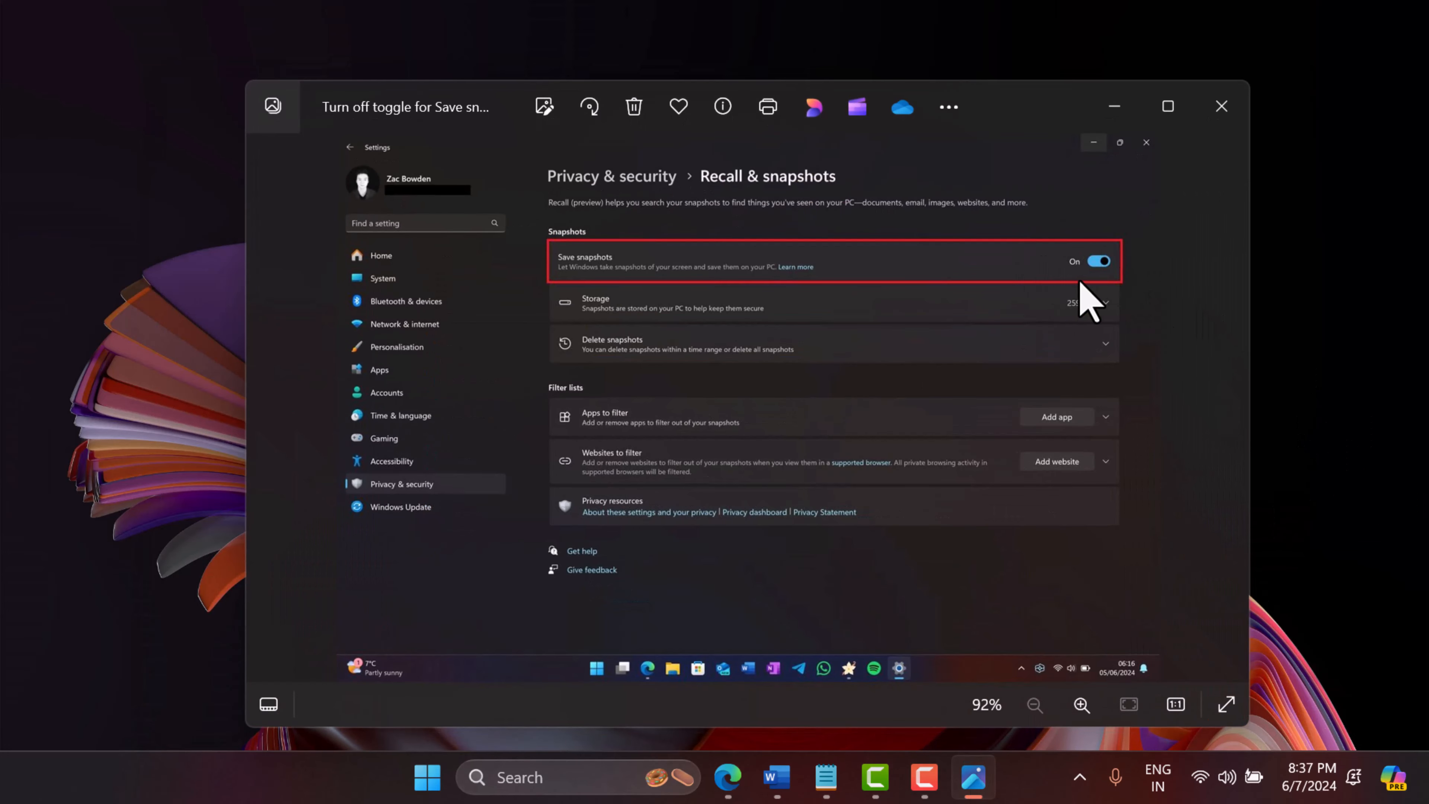
pyautogui.moveTo(1220, 106)
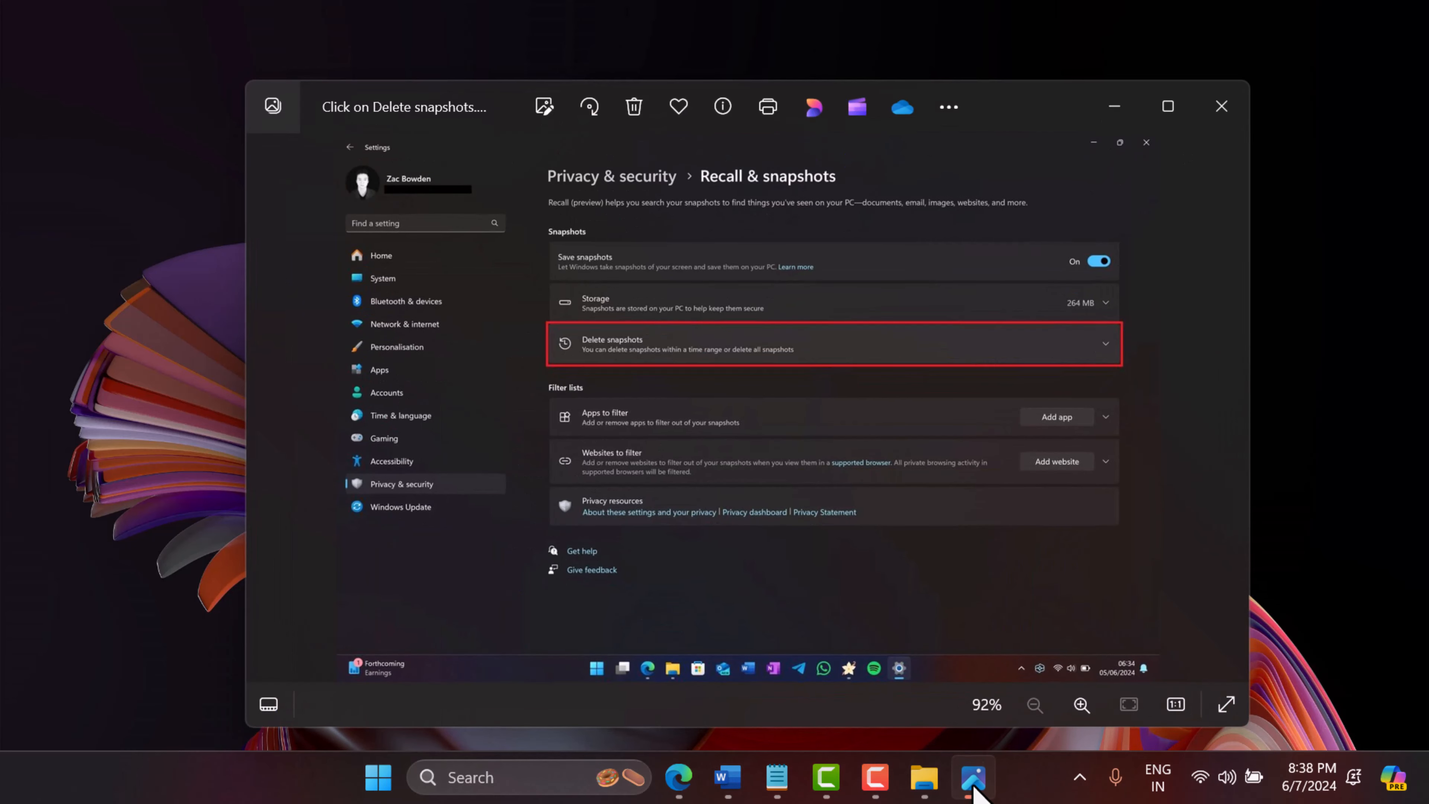
pyautogui.moveTo(711, 372)
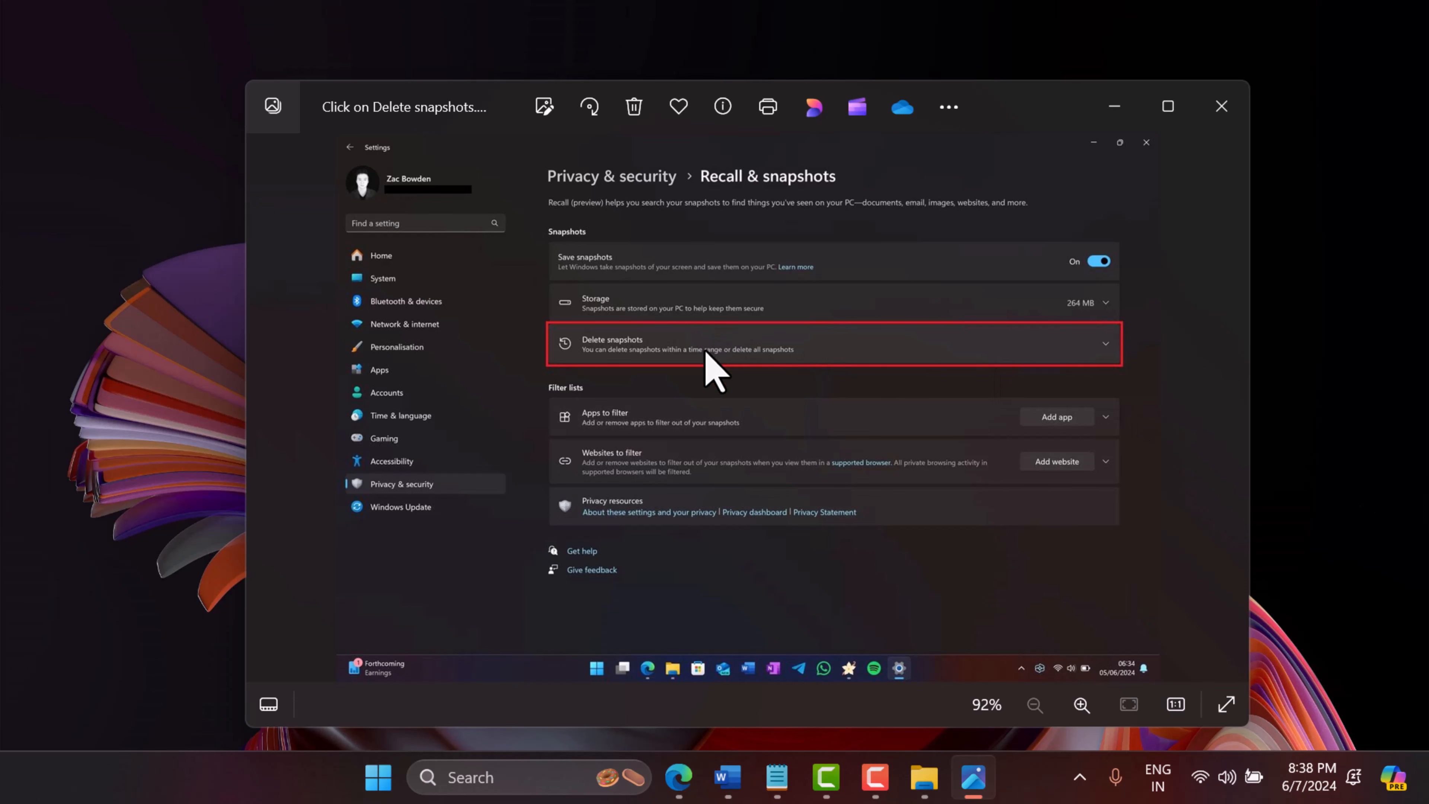
pyautogui.click(829, 344)
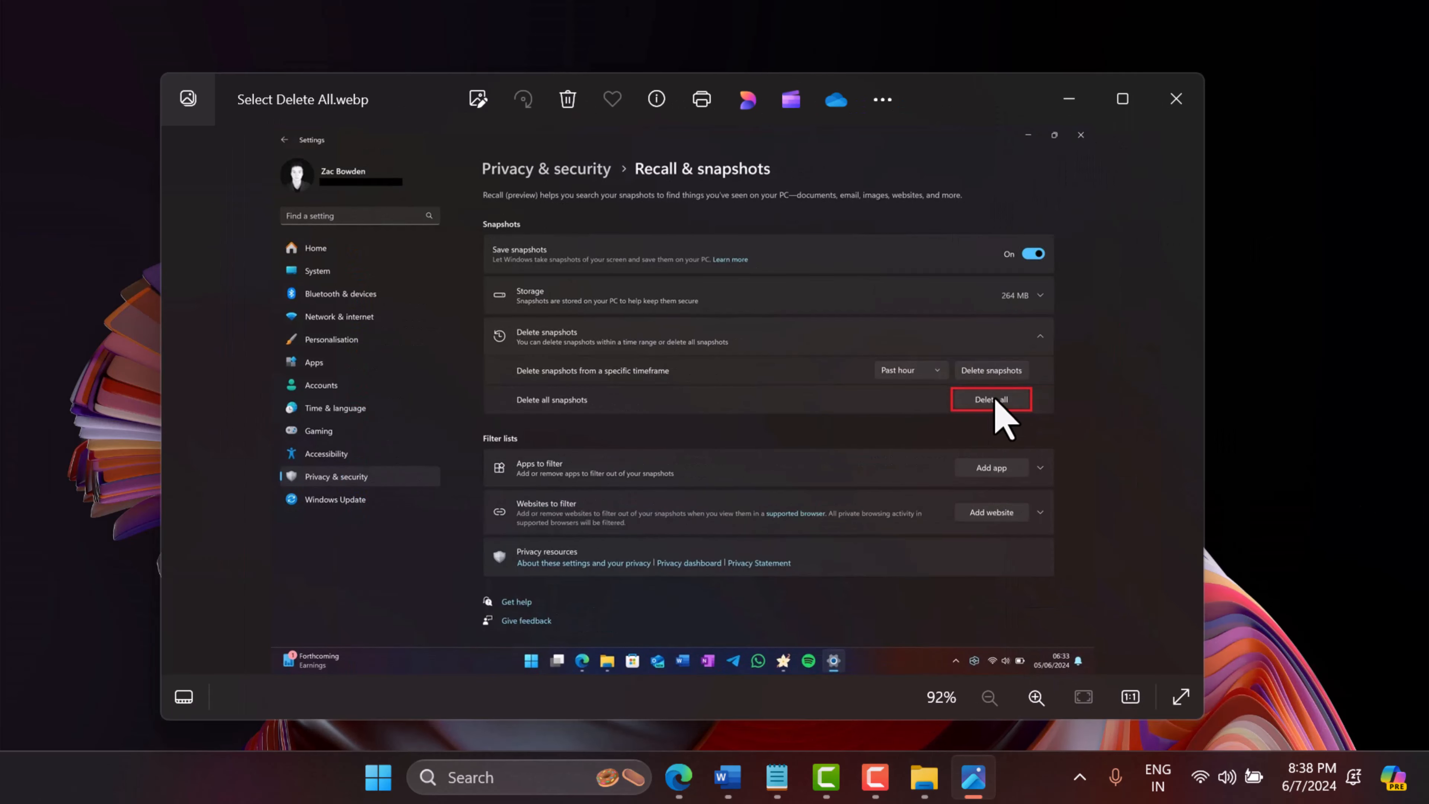
pyautogui.moveTo(1006, 424)
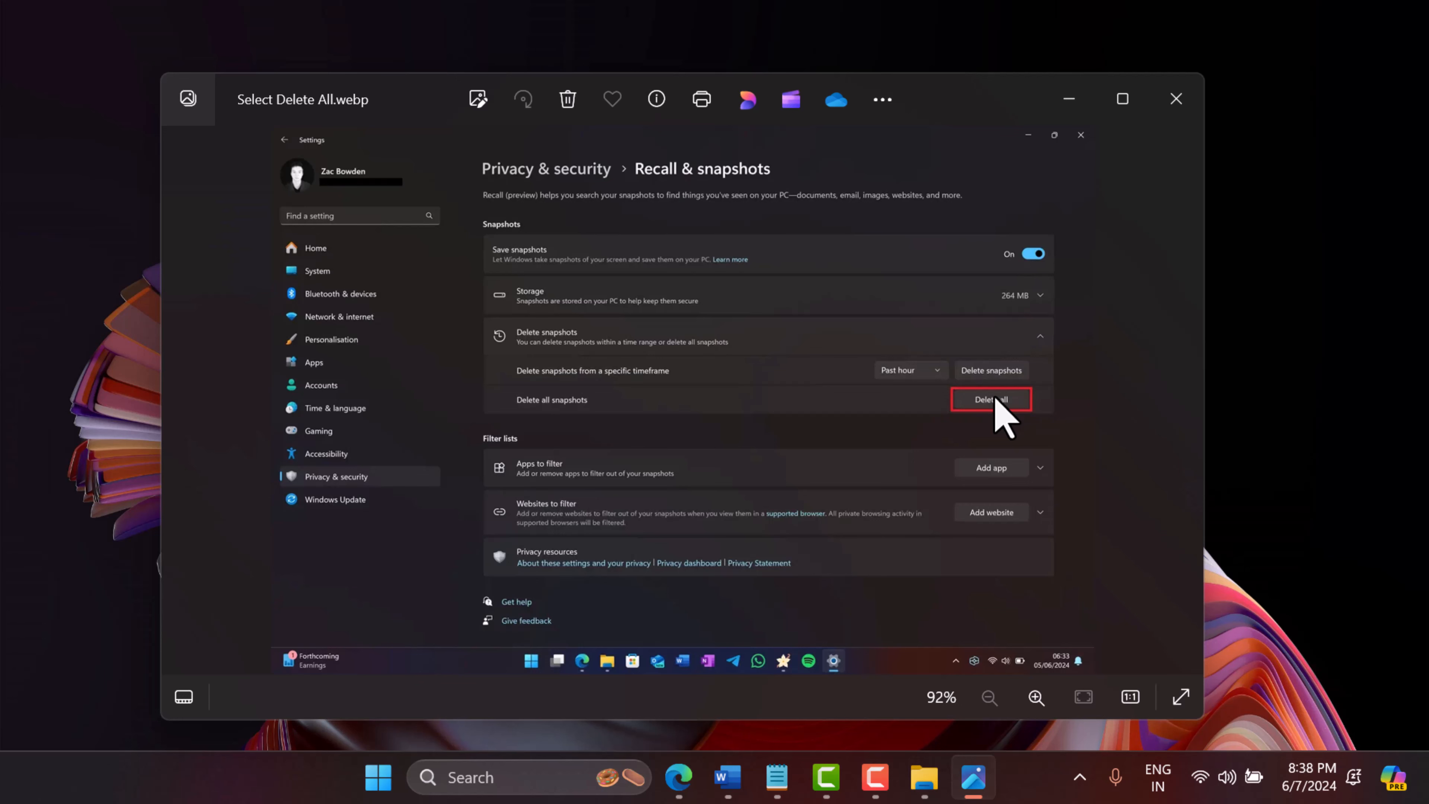